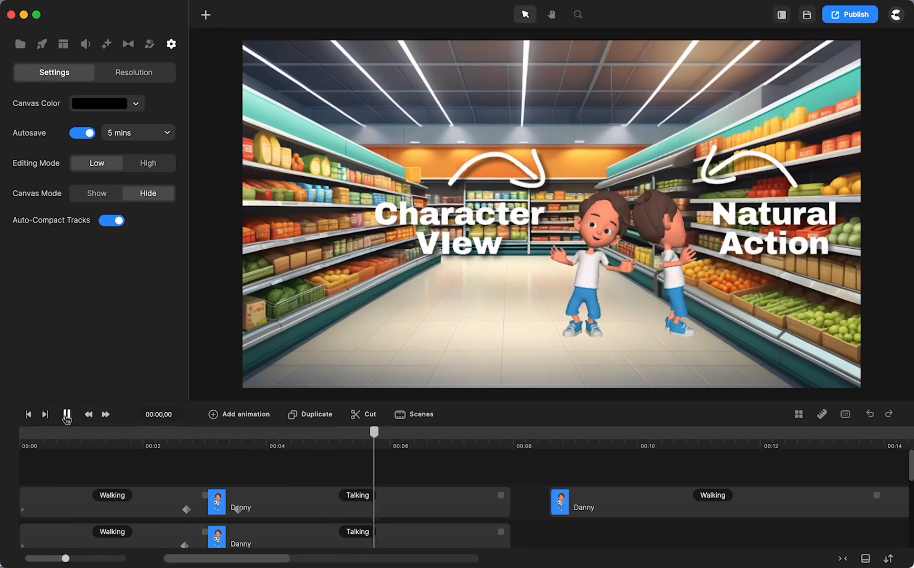
Step: Stop the preview at 00:09,08 with small Danny far down the aisle
left_click(67, 414)
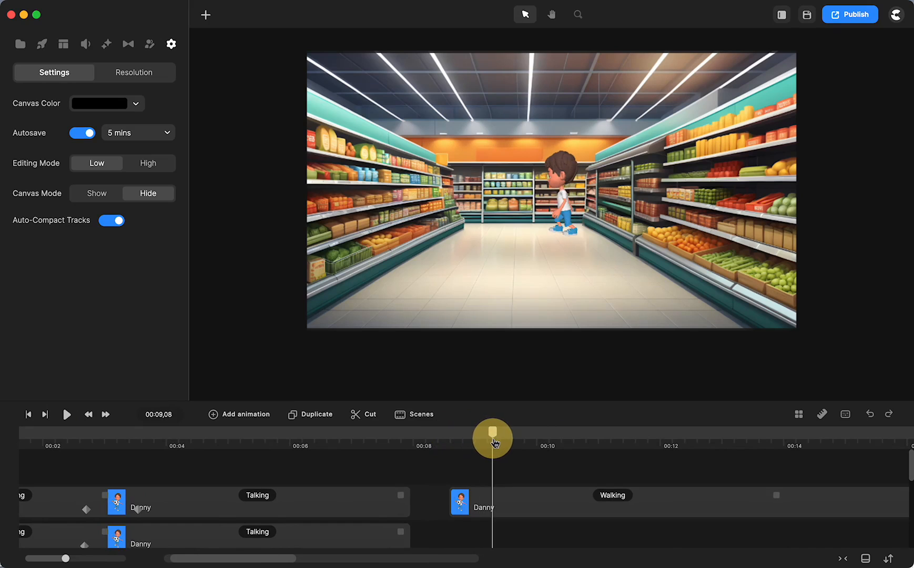
Step: Turn on Disable Start and Disable End for Danny's Walking action, then review Talking options
left_click(612, 502)
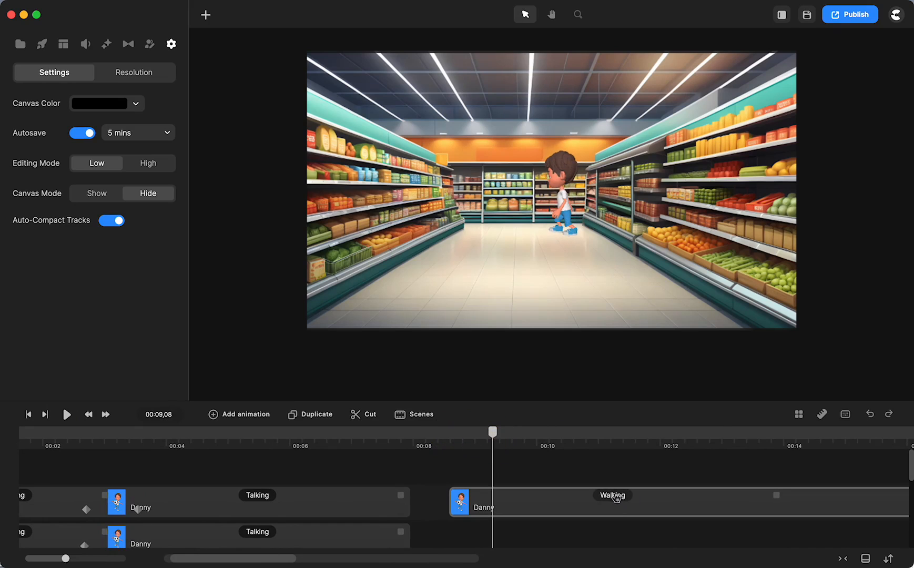
left_click(613, 495)
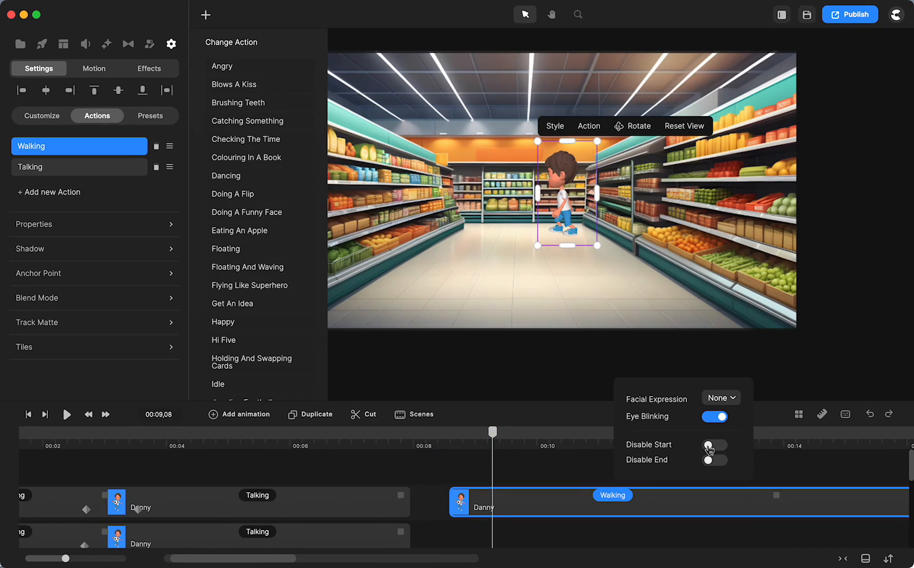
left_click(714, 444)
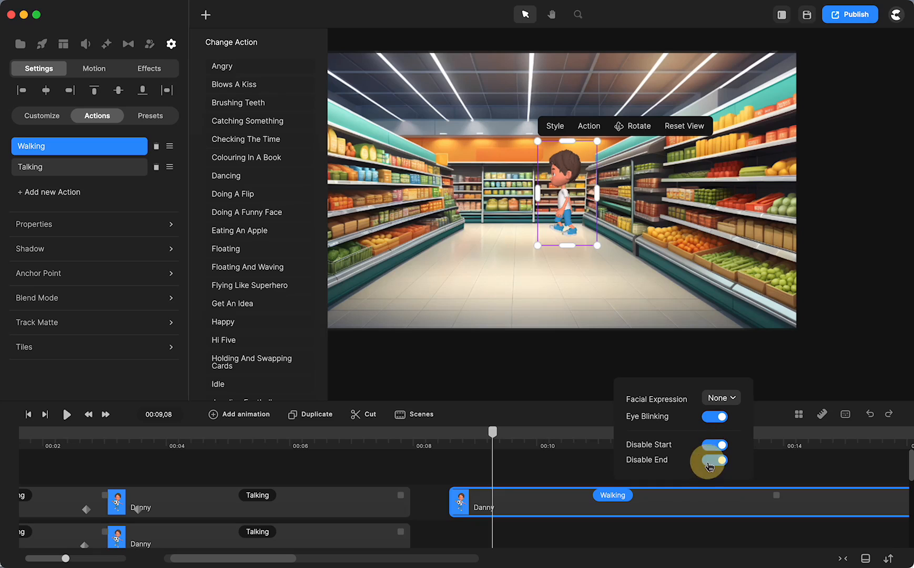
left_click(713, 459)
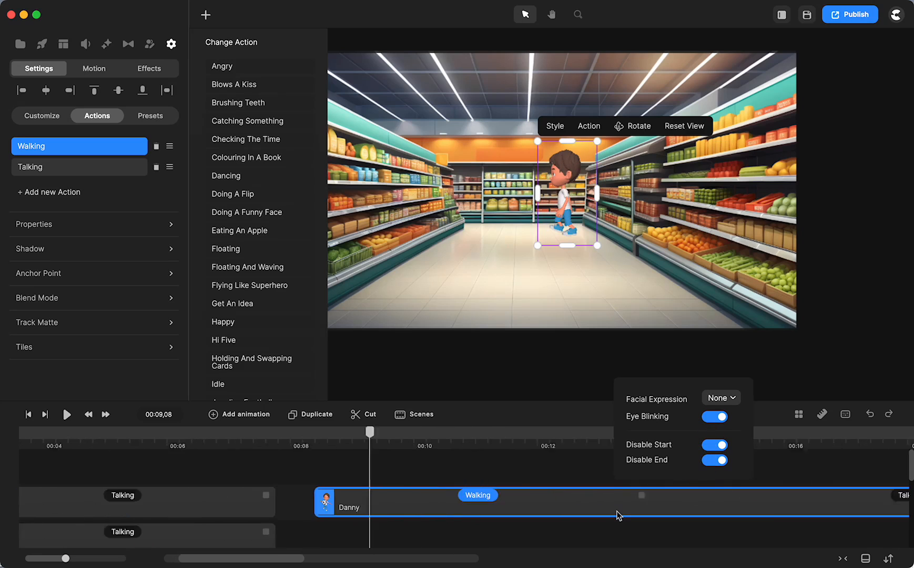
left_click(79, 167)
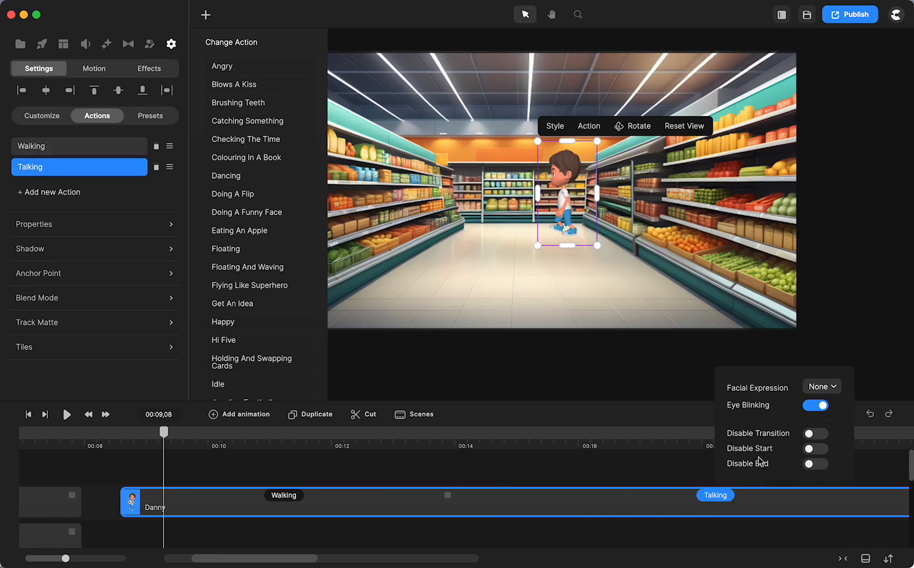
left_click(816, 448)
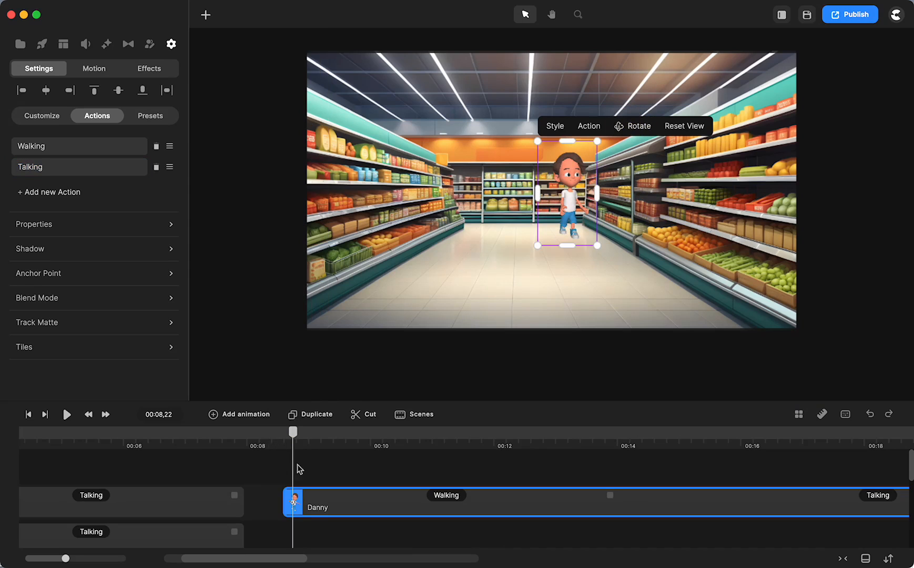
Step: Keyframe Danny's position and scale so he grows larger near the right shelves by 13s
left_click(239, 414)
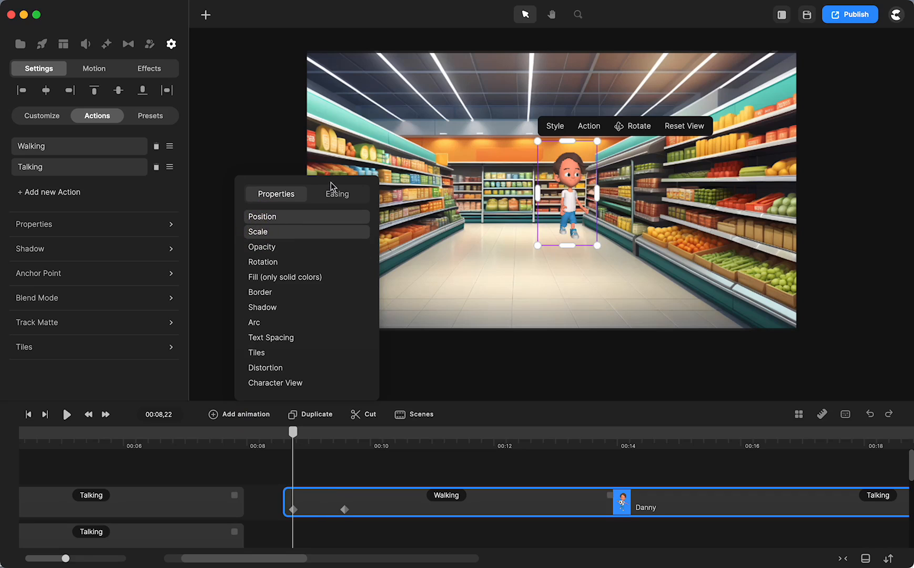
left_click(338, 194)
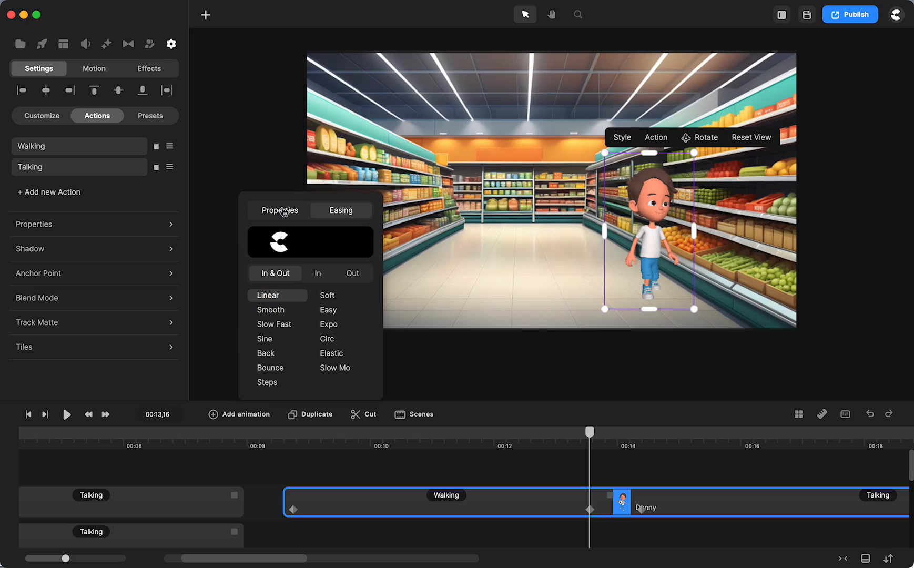
left_click(279, 209)
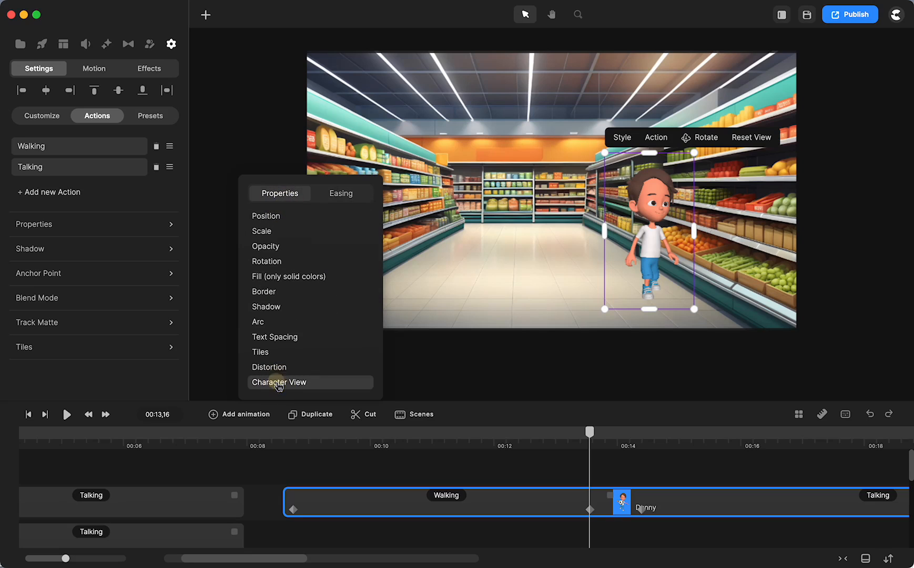